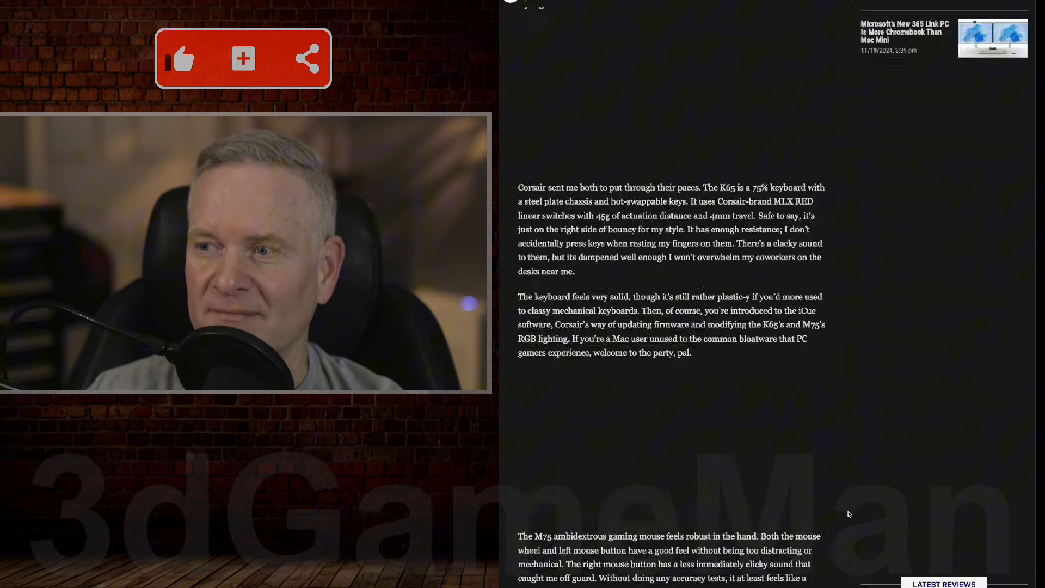
pyautogui.scroll(3)
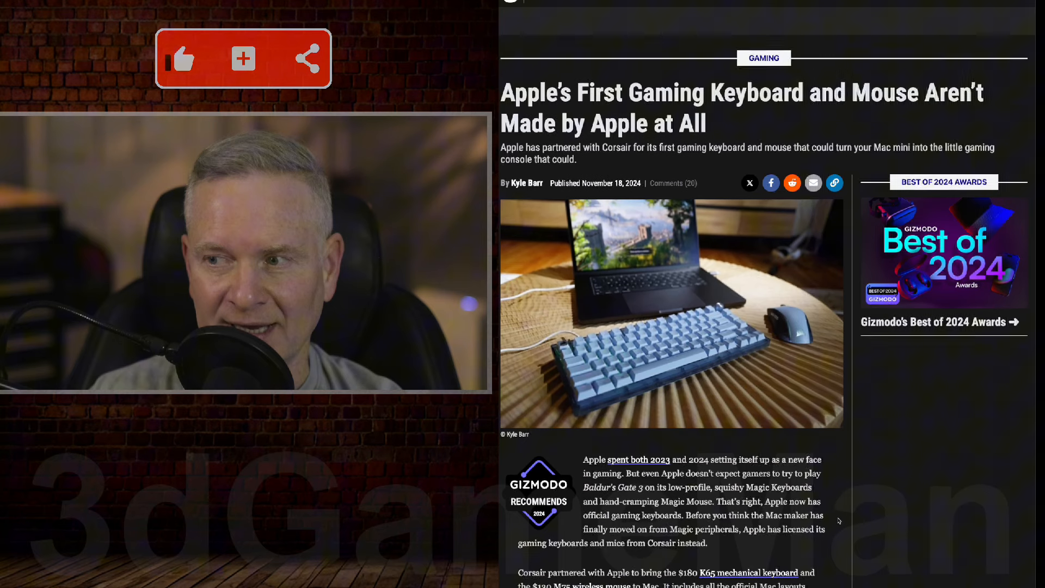
pyautogui.scroll(-3)
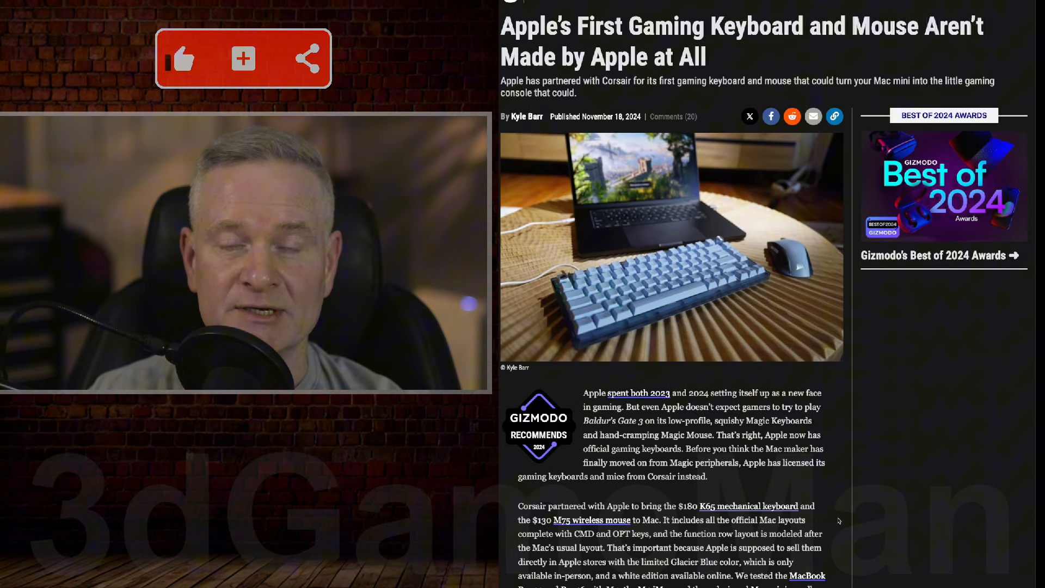